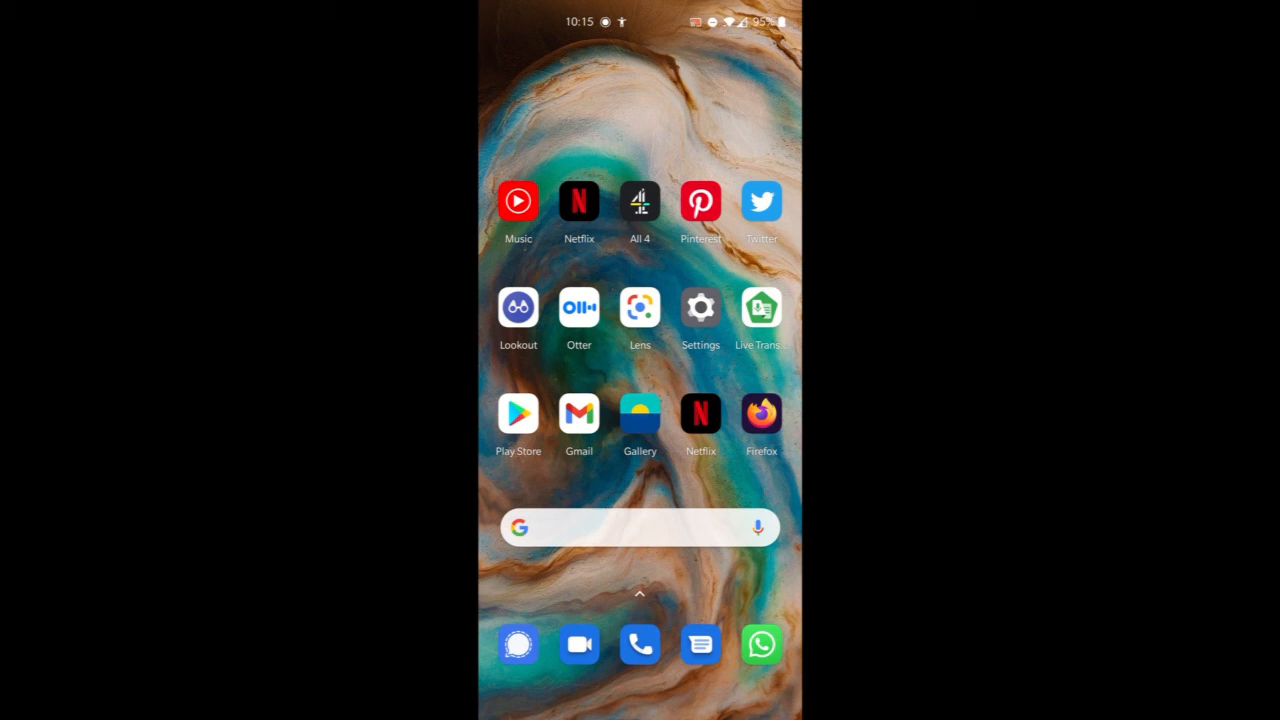
# Launch Google Lens from the home screen, aiming the camera at the abstracts page
pyautogui.click(639, 307)
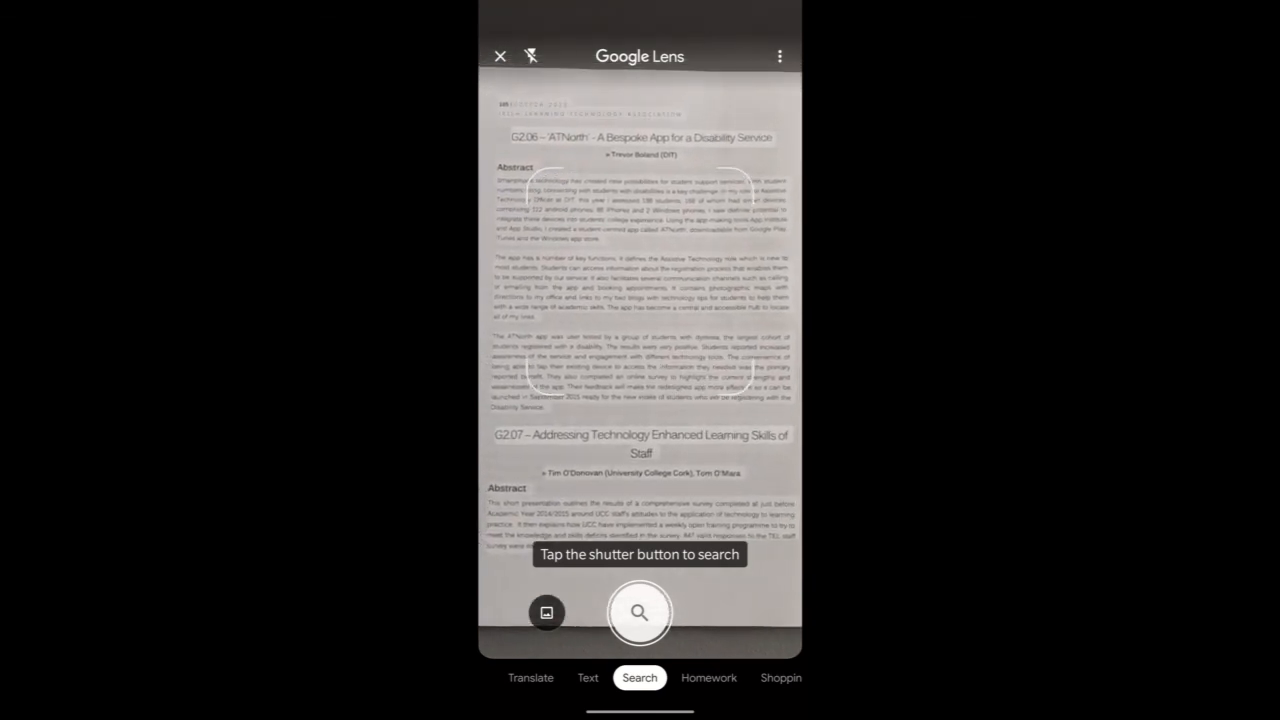
# Capture the printed abstracts page so Lens detects the text in the image
pyautogui.click(639, 612)
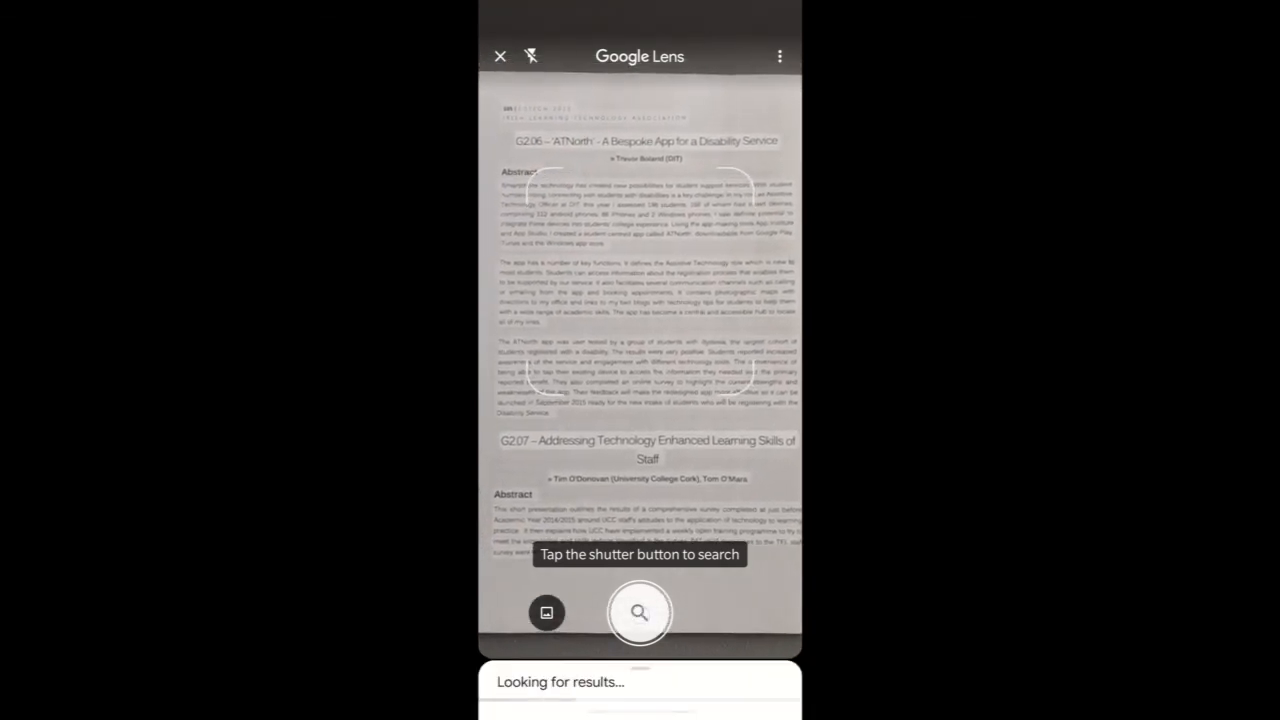
pyautogui.click(639, 612)
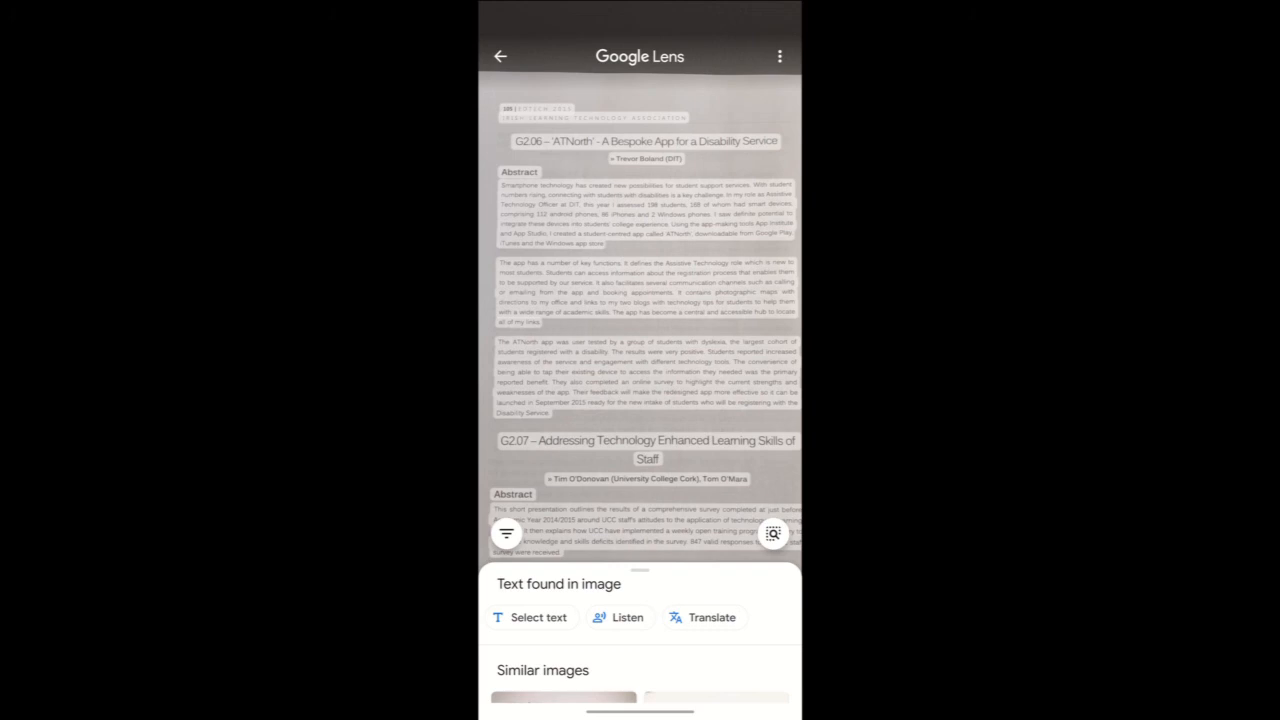
# Start Listen on the found text, pause, resume through the title and byline, then pause again
pyautogui.click(617, 617)
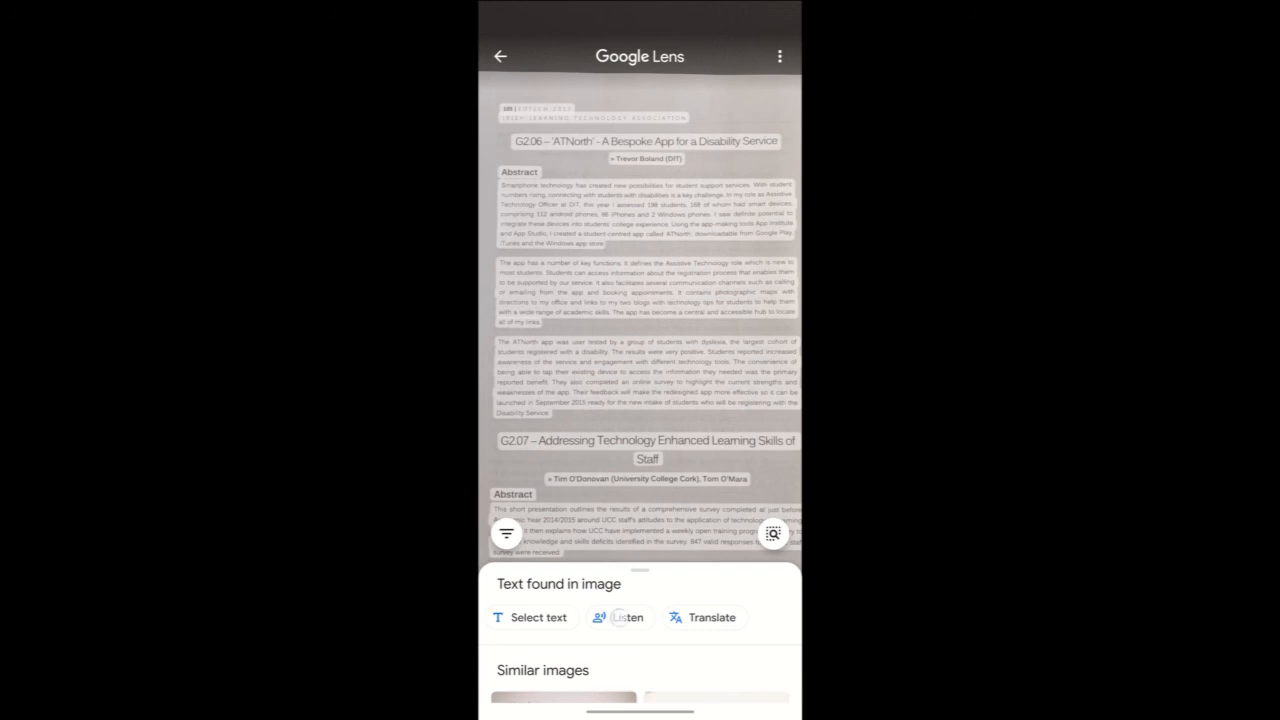
pyautogui.click(618, 617)
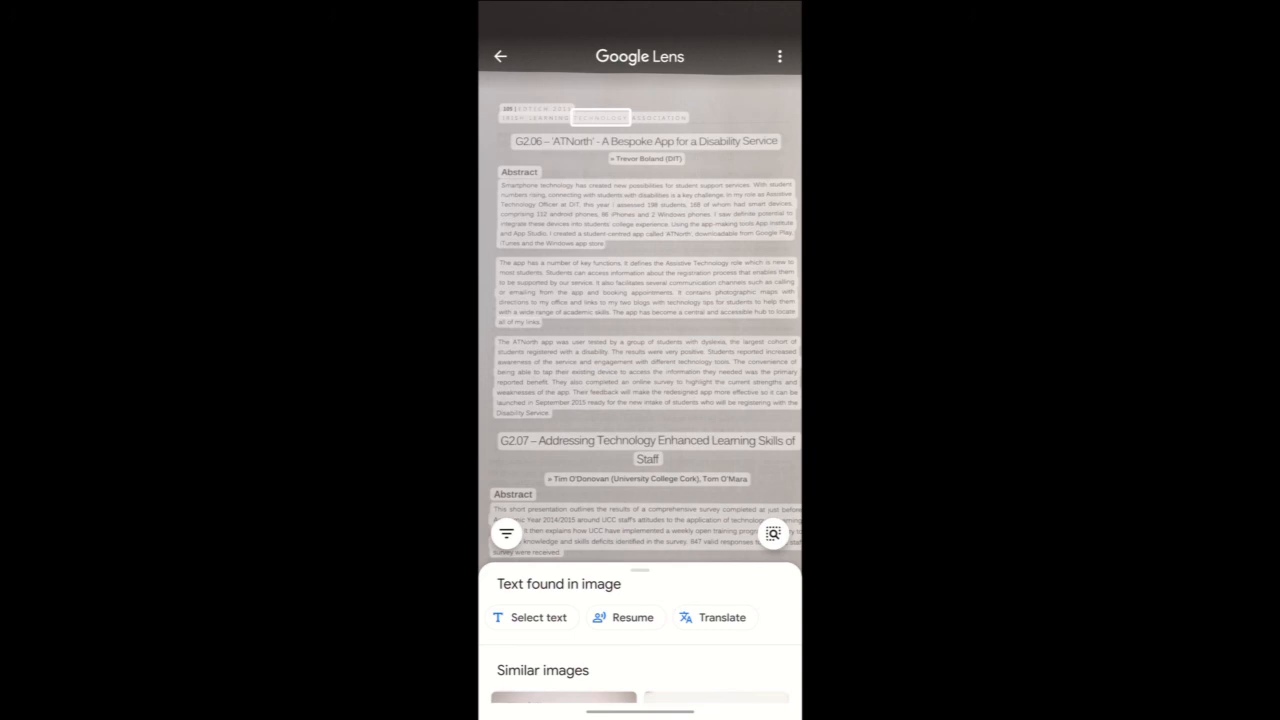
pyautogui.click(623, 617)
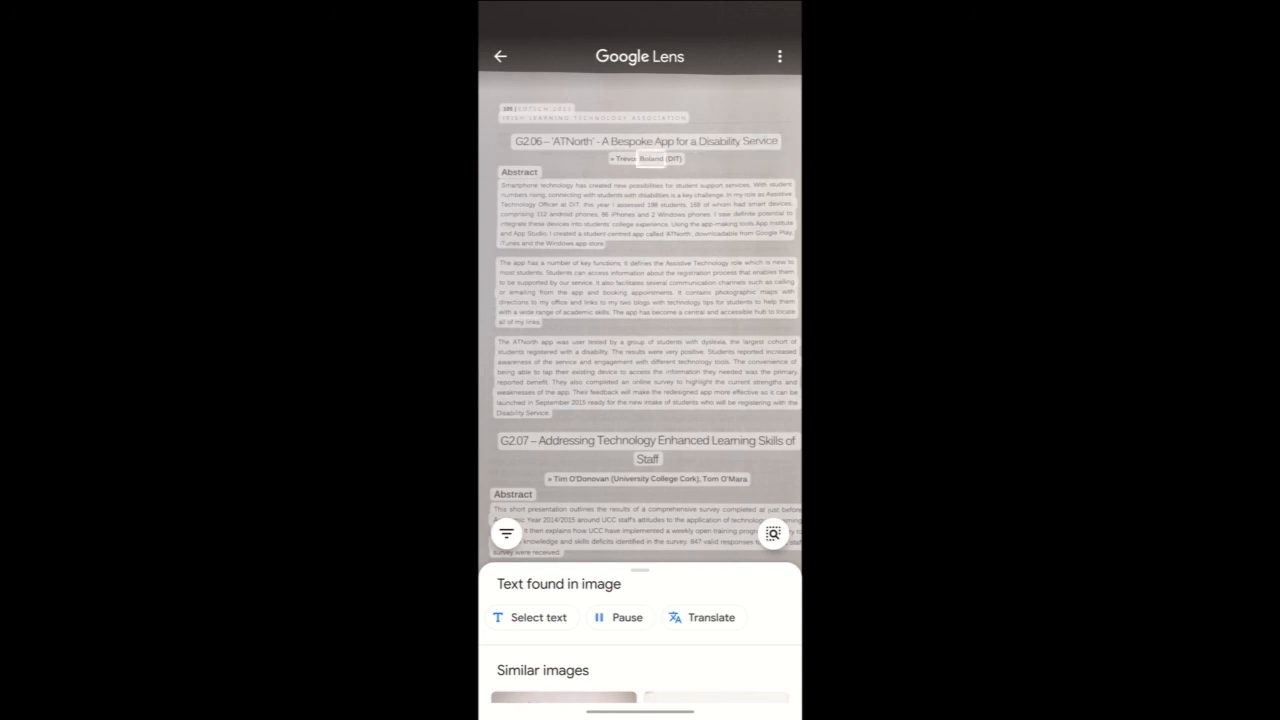
pyautogui.click(617, 617)
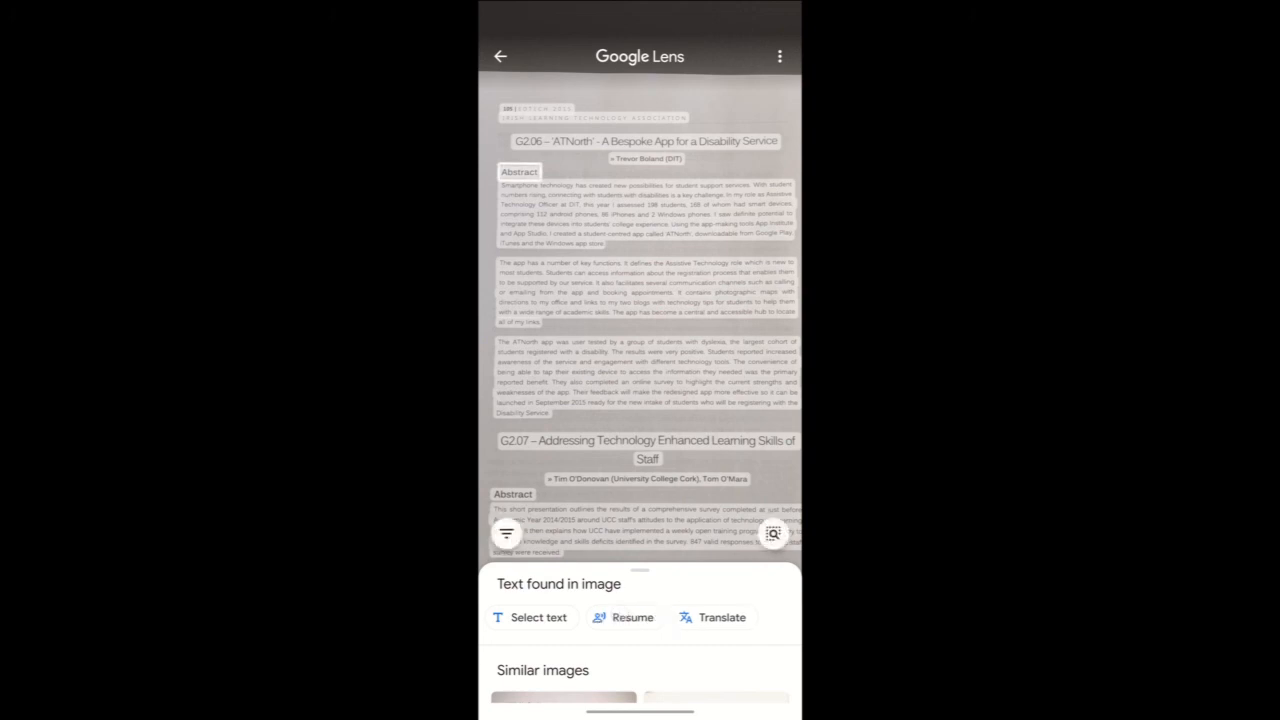